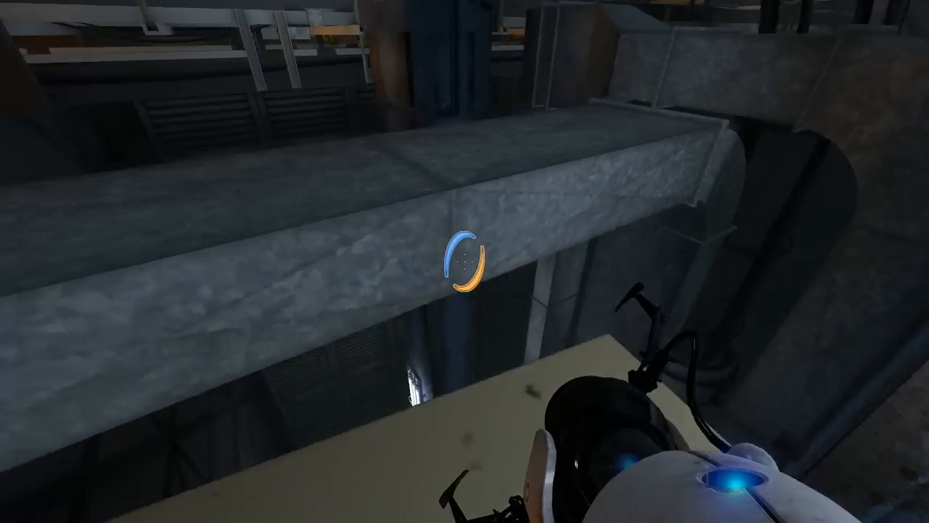
mouse_move(465, 261)
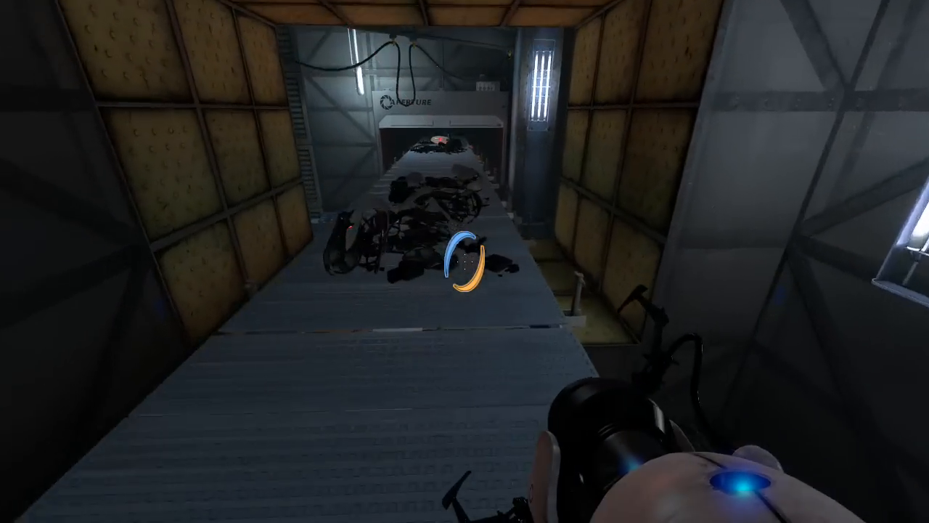
mouse_move(464, 262)
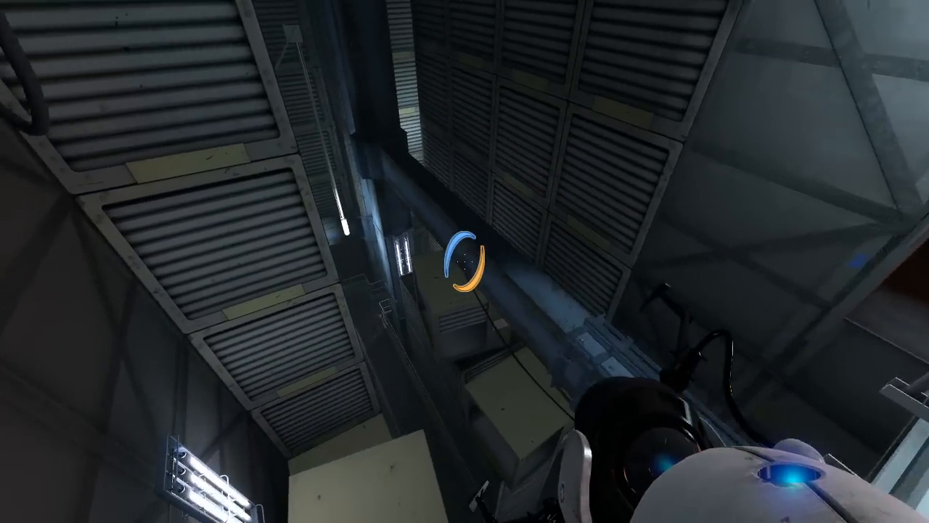
mouse_move(465, 261)
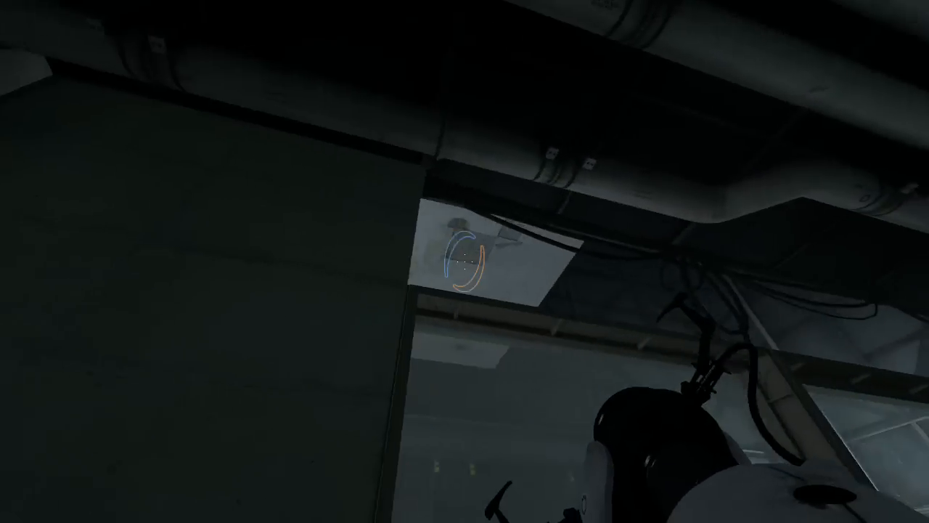
mouse_move(464, 262)
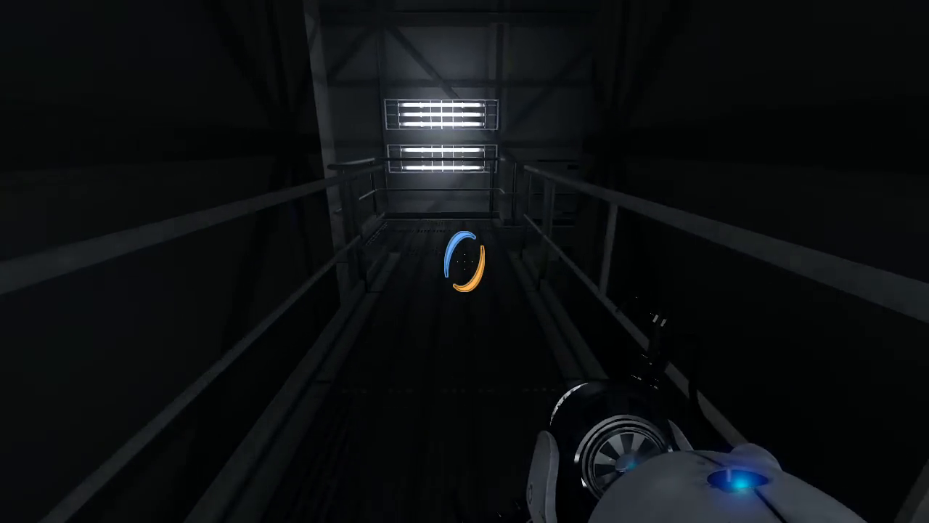
mouse_move(464, 262)
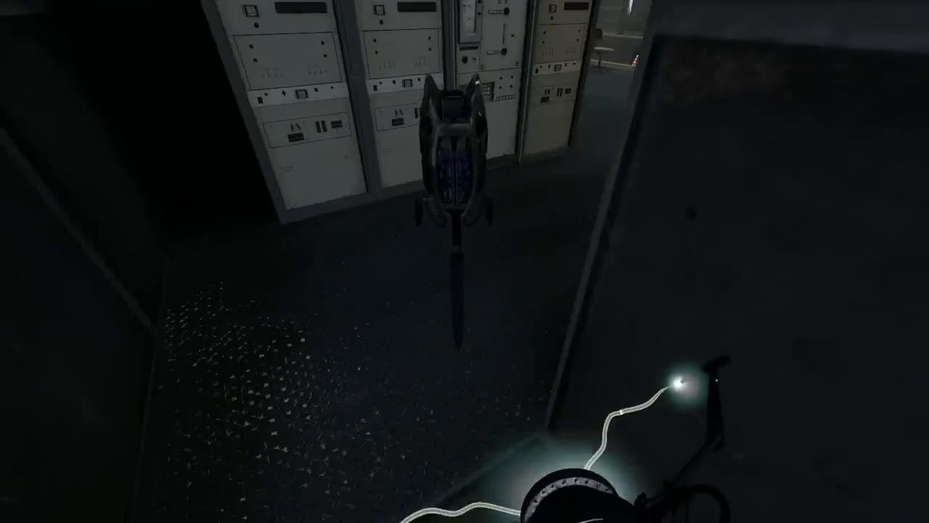
mouse_move(465, 261)
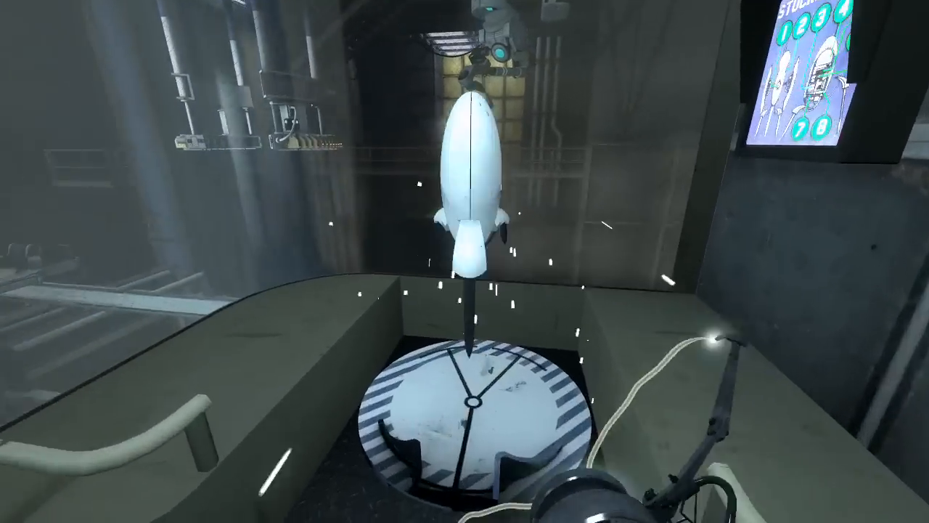
mouse_move(465, 261)
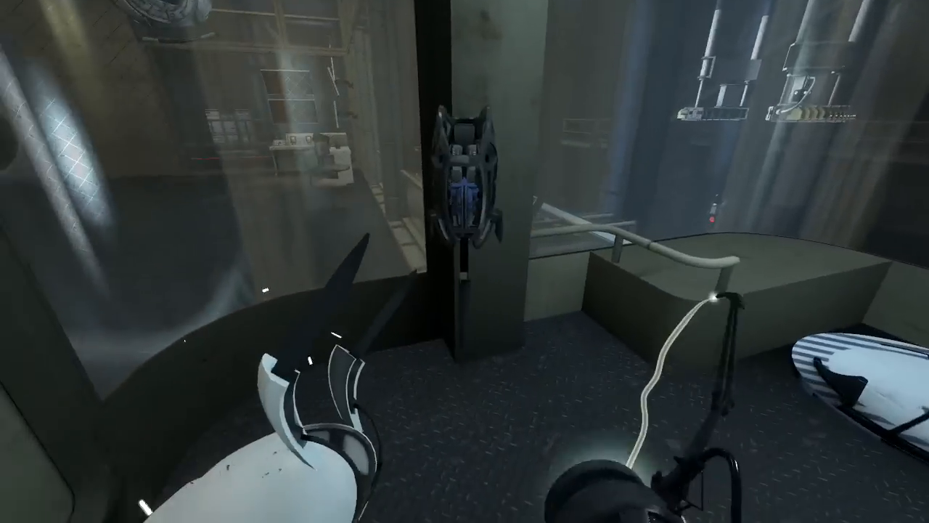
mouse_move(464, 262)
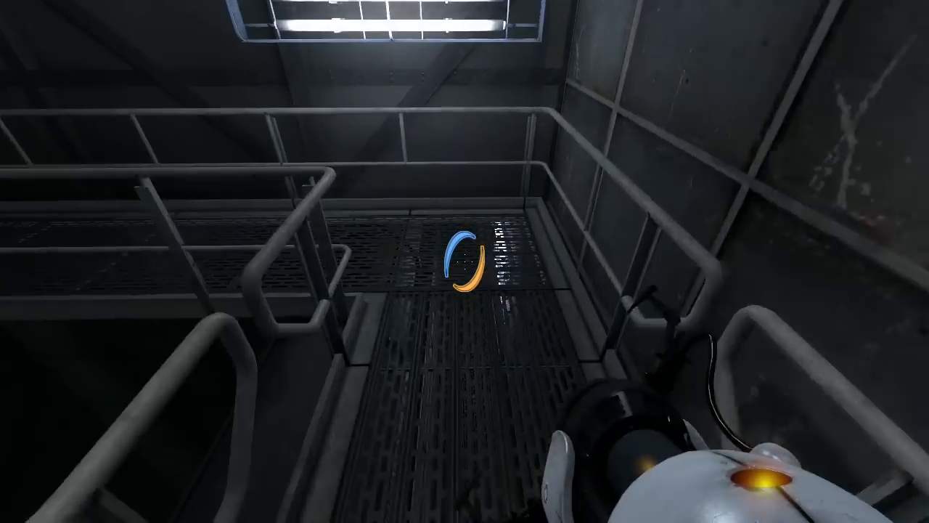
mouse_move(465, 261)
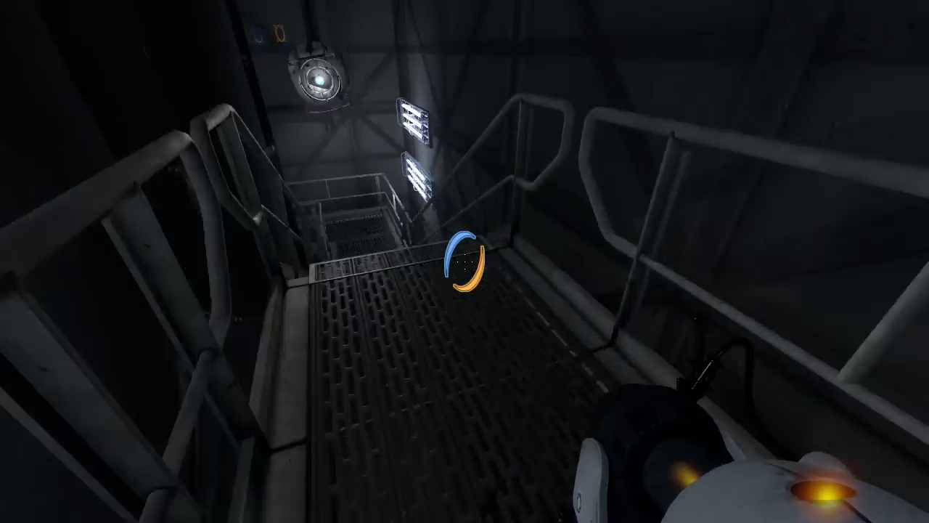
mouse_move(464, 261)
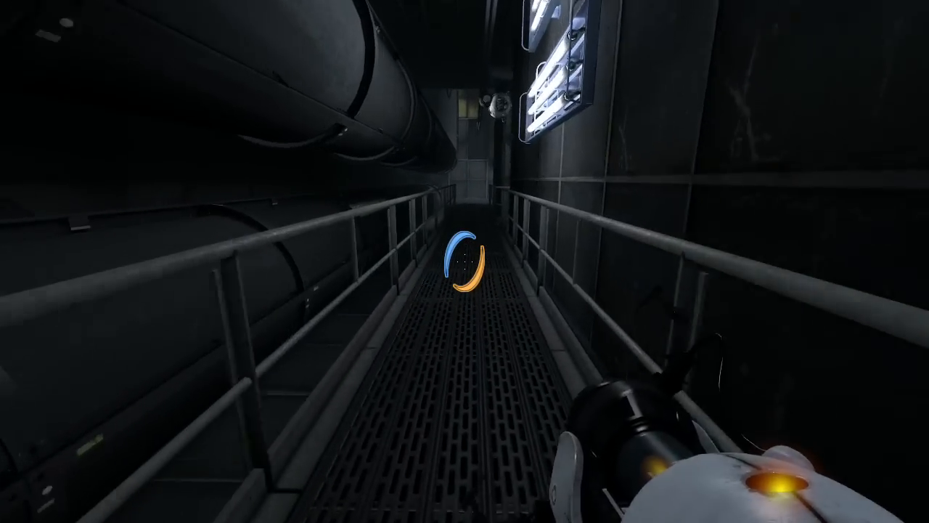
- Walk forward along the railed catwalks into the dim pipe-lined walkway with Wheatley
key("w")
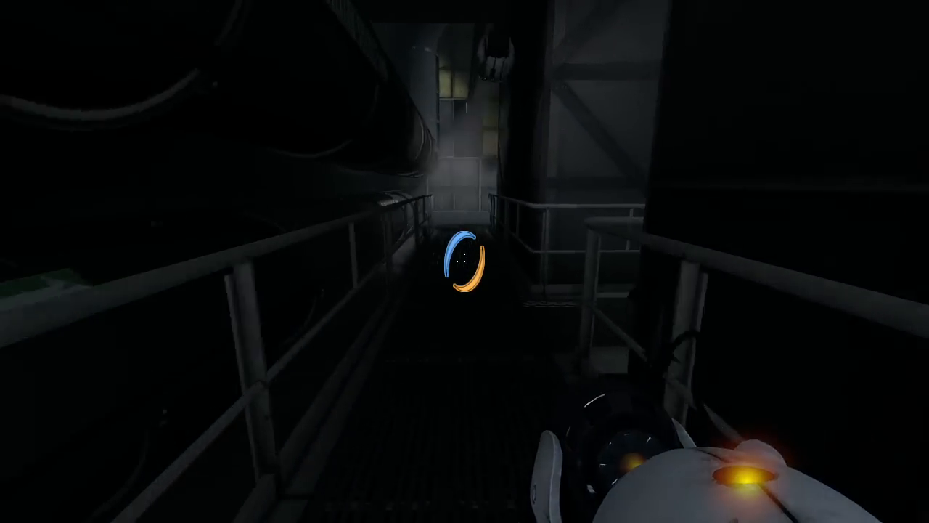